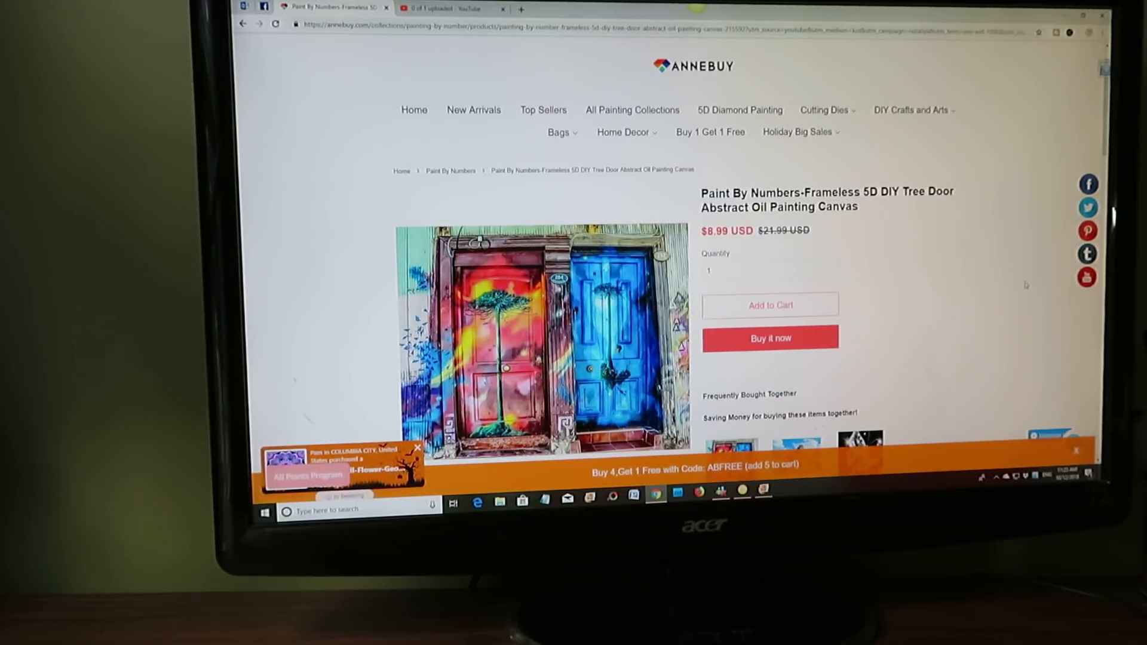
pyautogui.click(417, 447)
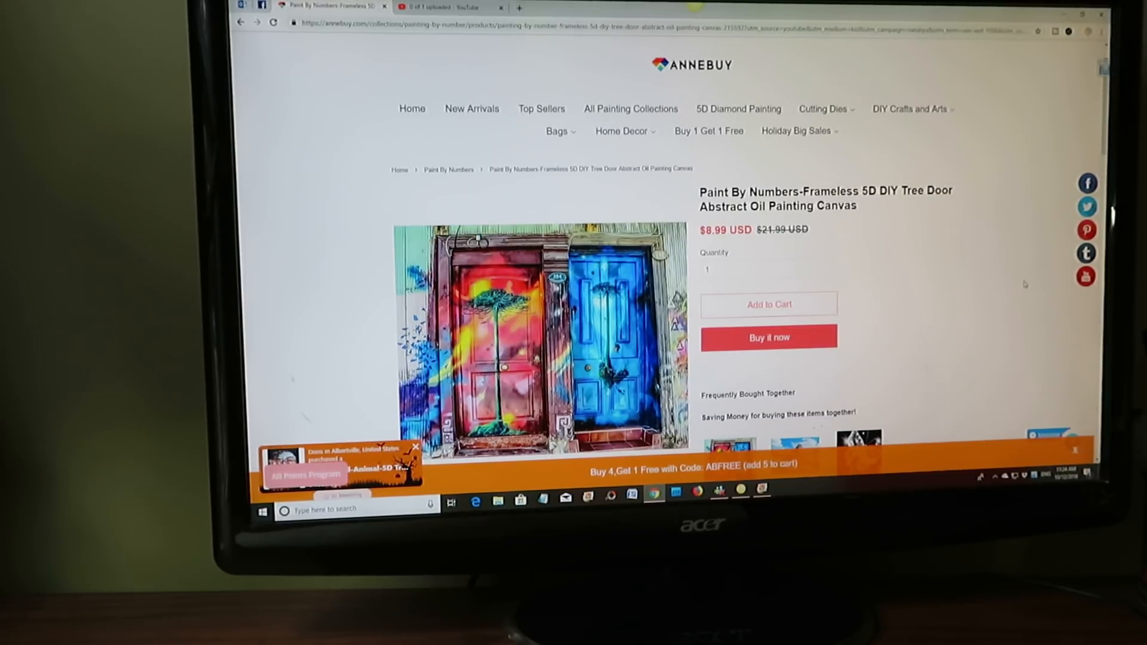
pyautogui.click(415, 447)
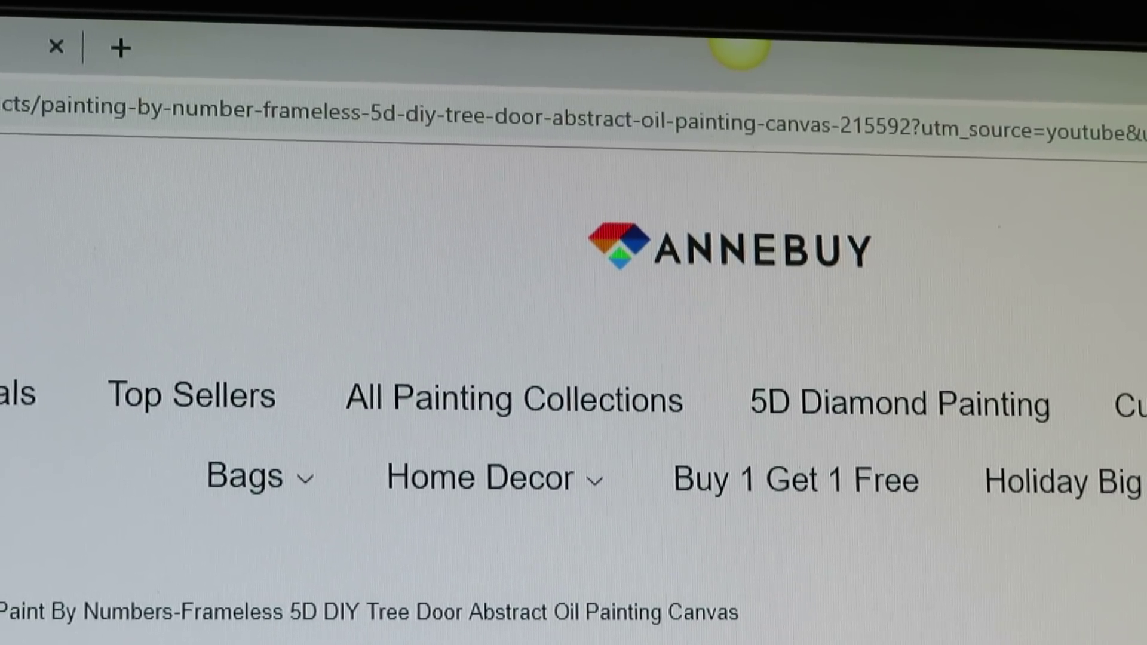
pyautogui.scroll(-3)
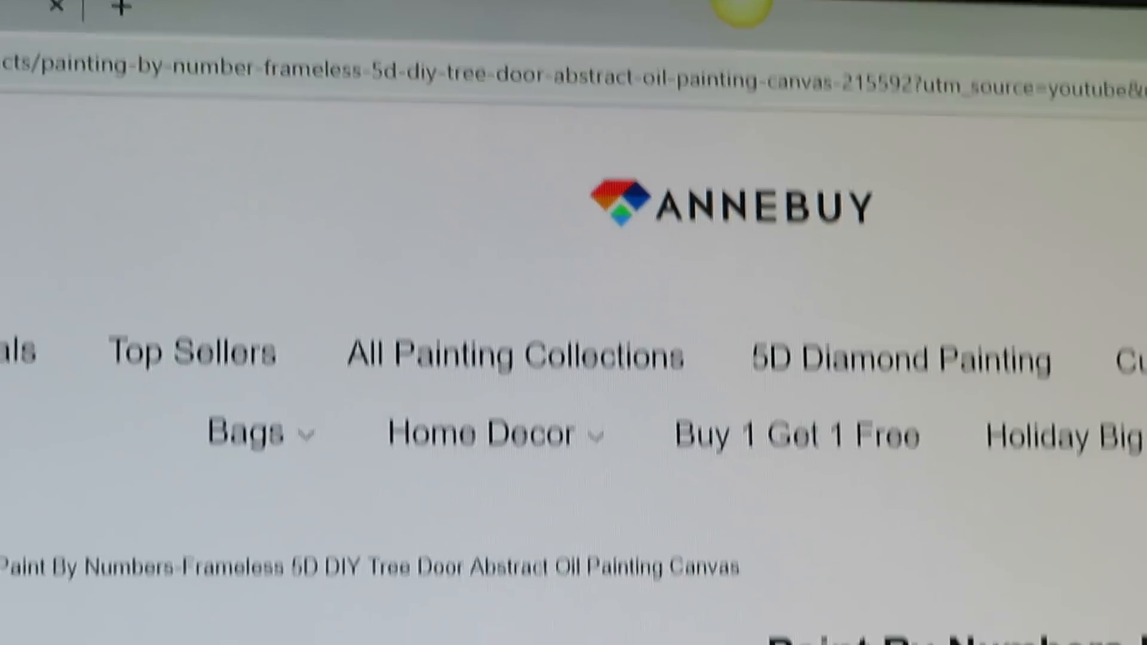
pyautogui.scroll(-3)
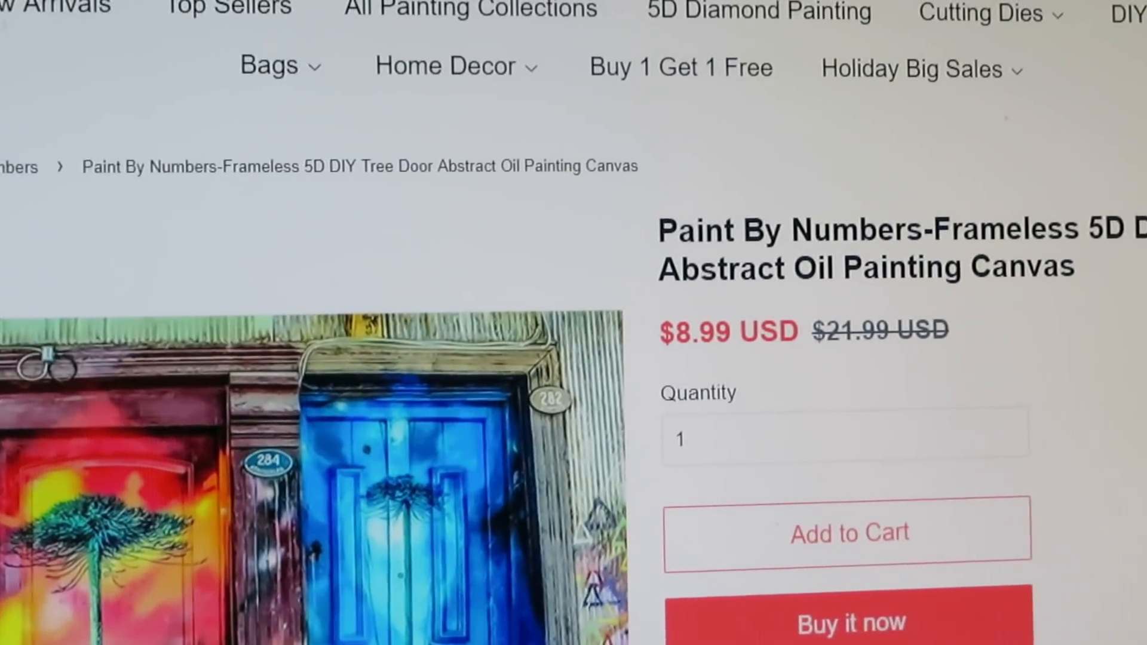
pyautogui.scroll(-3)
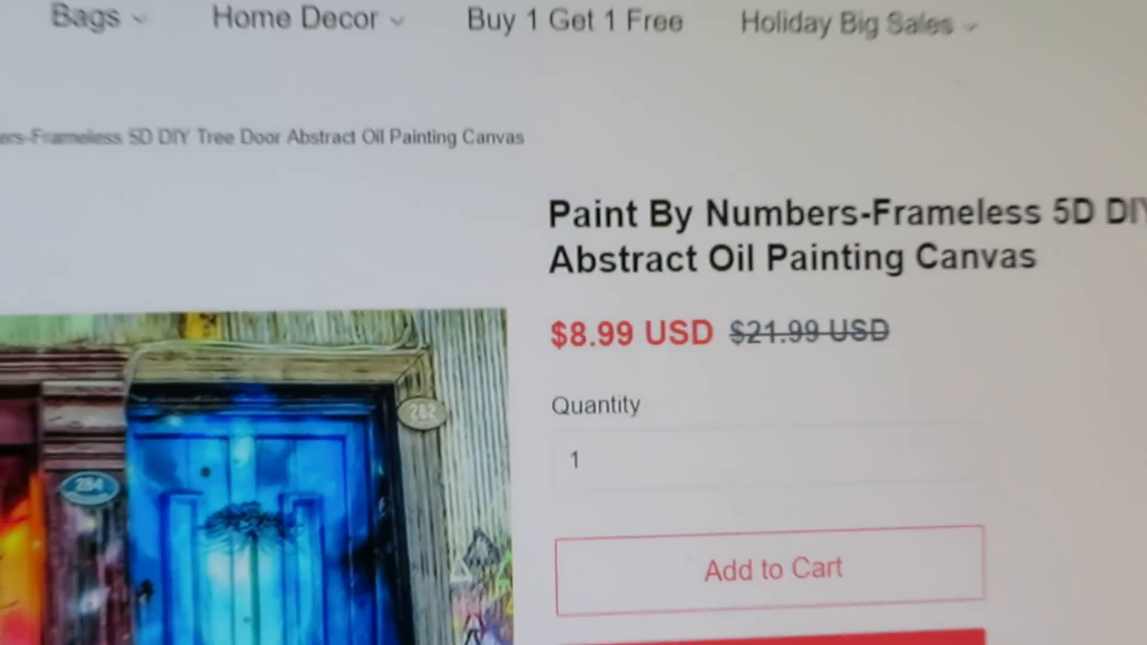
pyautogui.scroll(3)
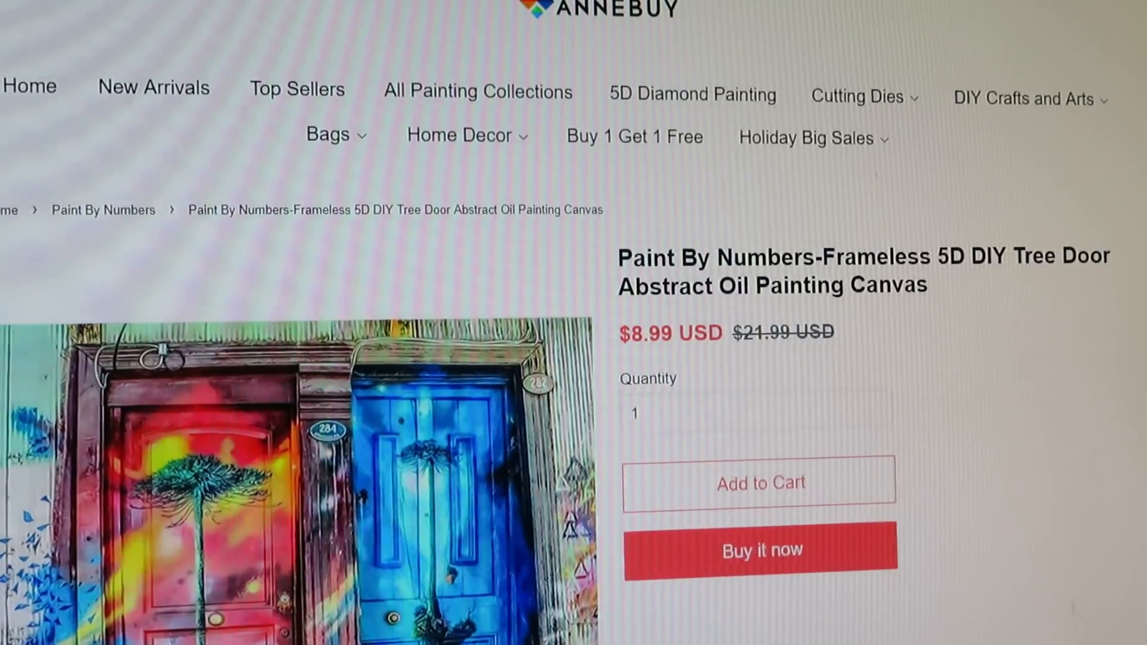
pyautogui.scroll(-3)
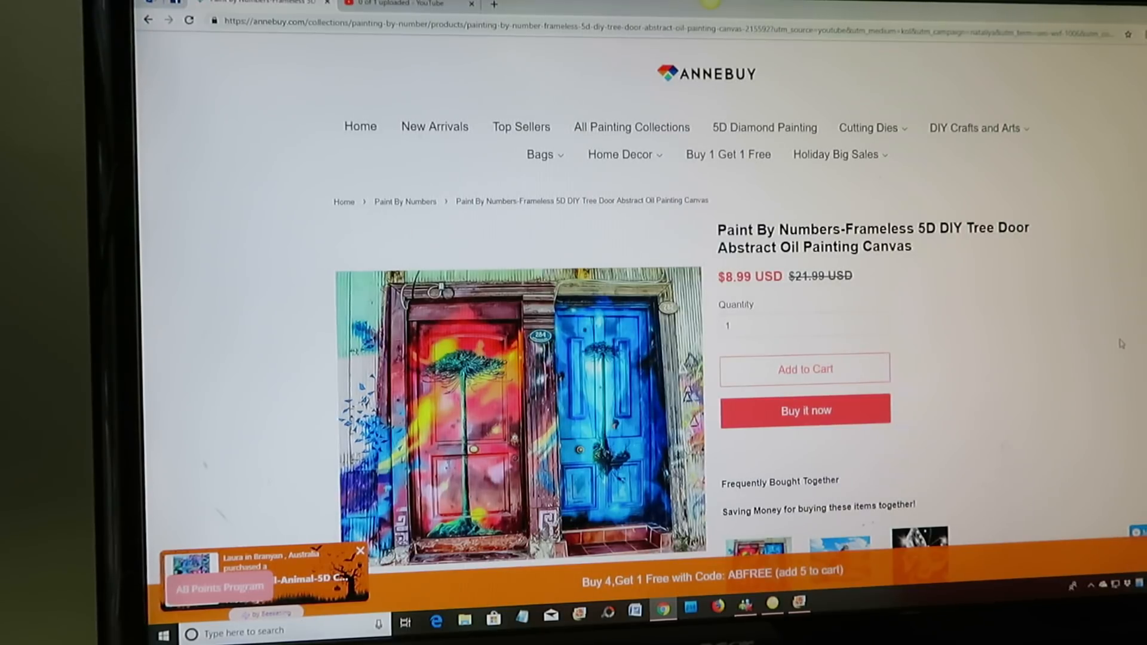
pyautogui.click(359, 549)
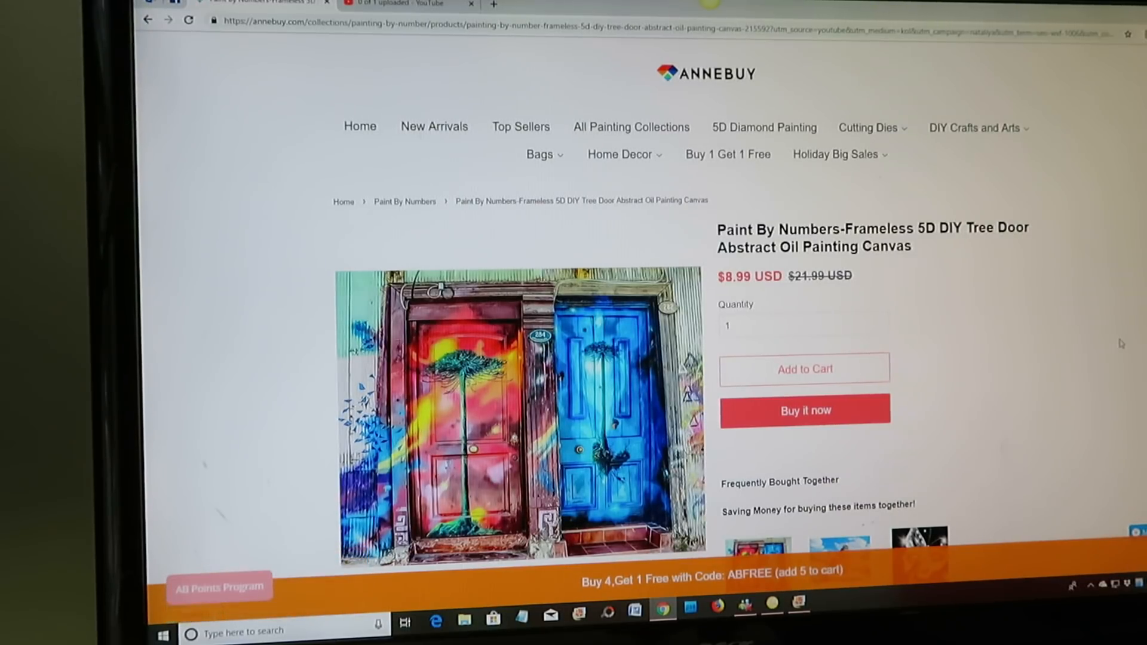